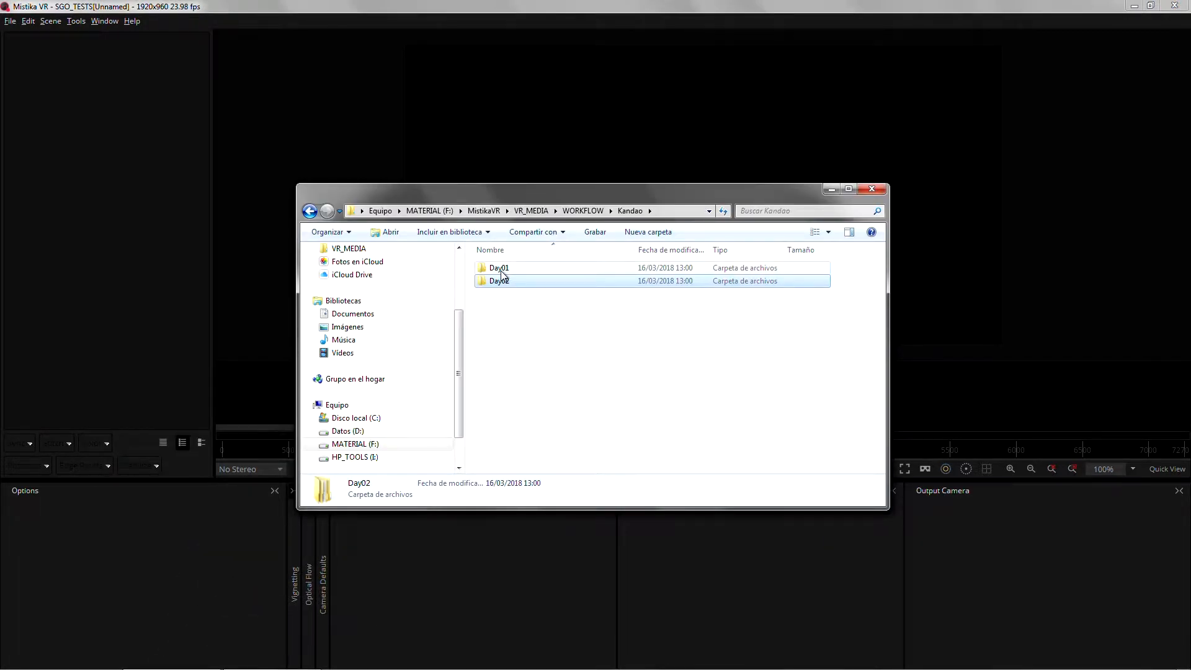
- Start importing the Day02 takes and set clips per shot to 6
double_click(499, 267)
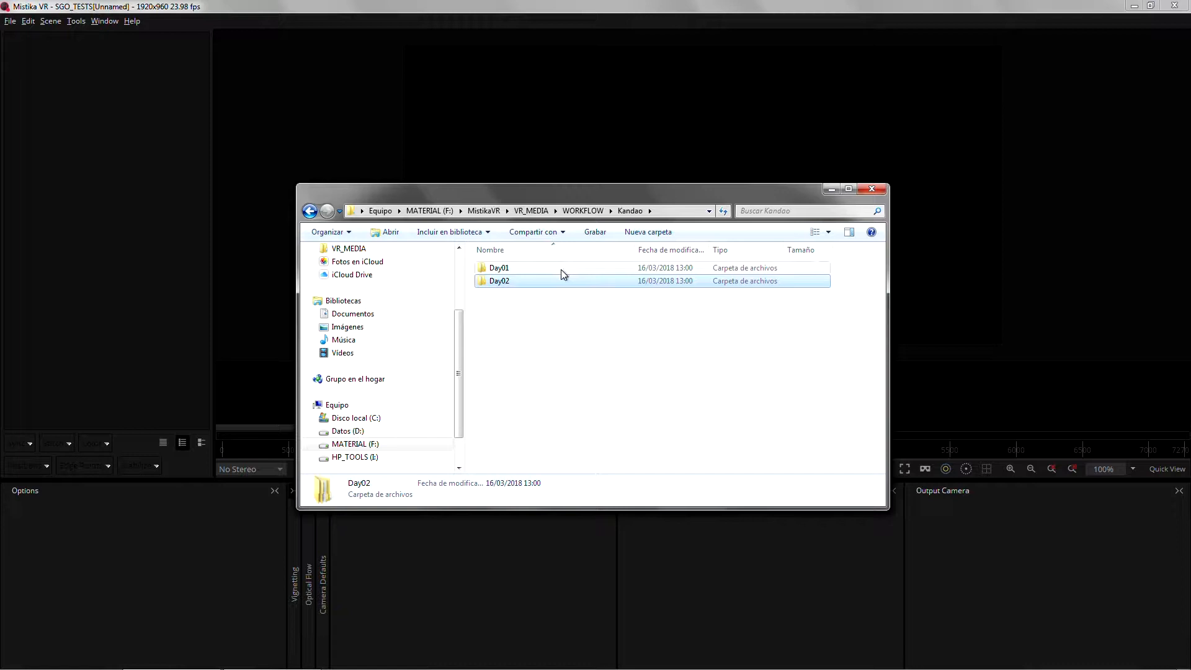
left_click(583, 211)
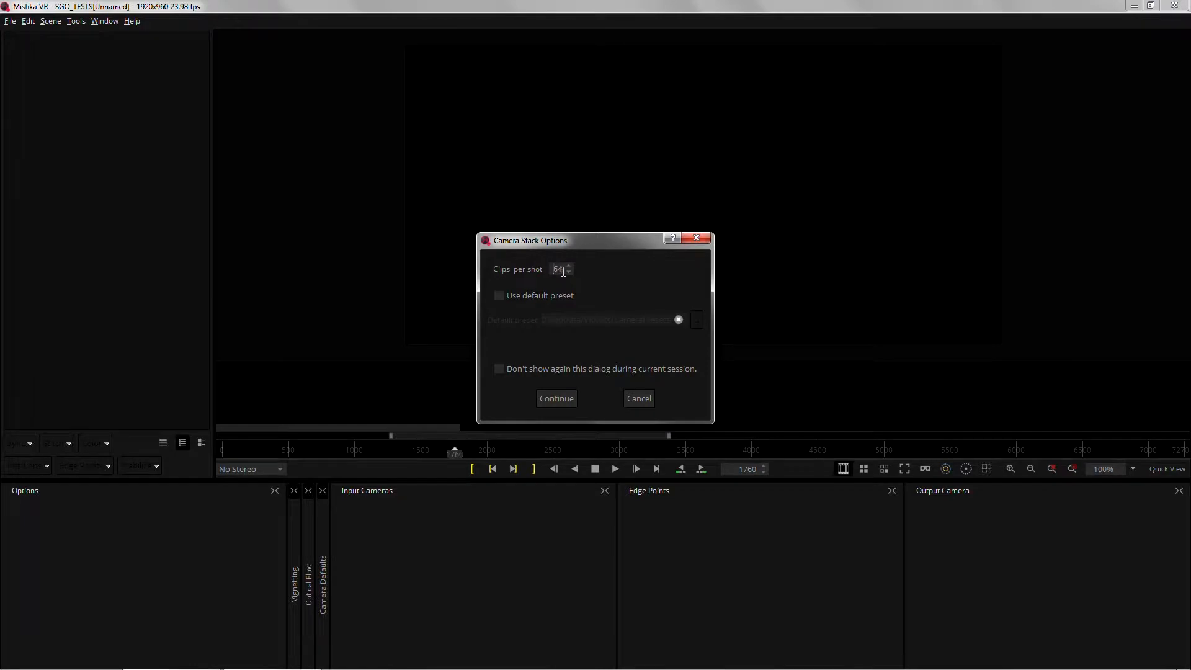
mouse_move(575, 278)
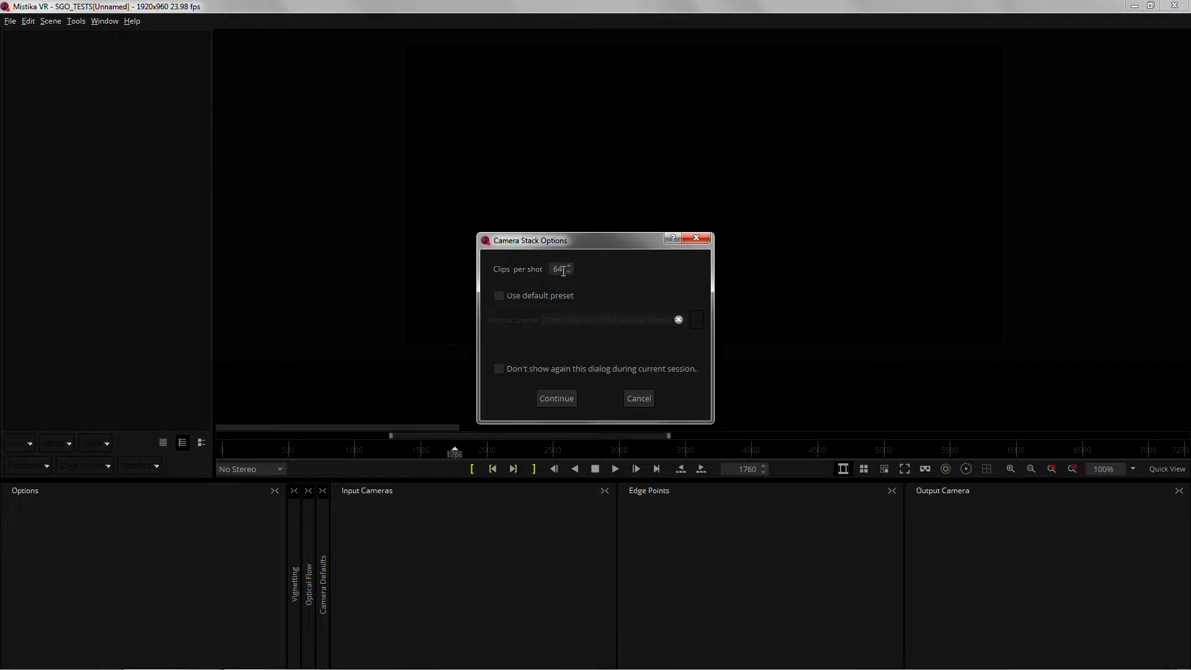
left_click(569, 271)
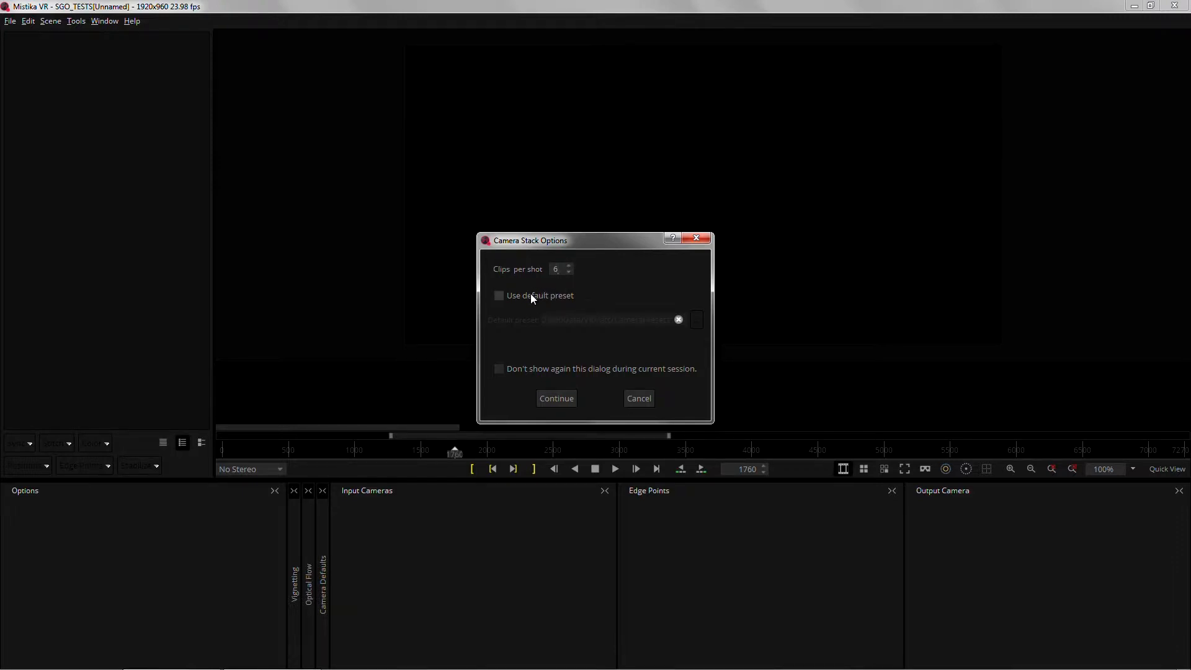
left_click(558, 269)
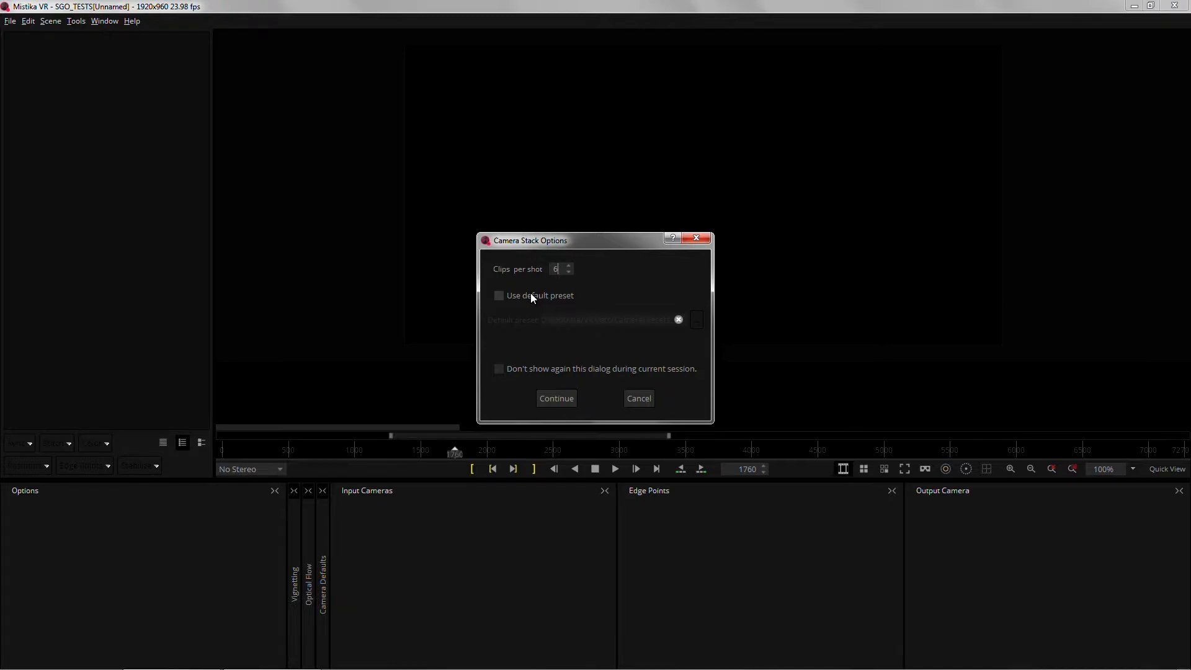
mouse_move(529, 298)
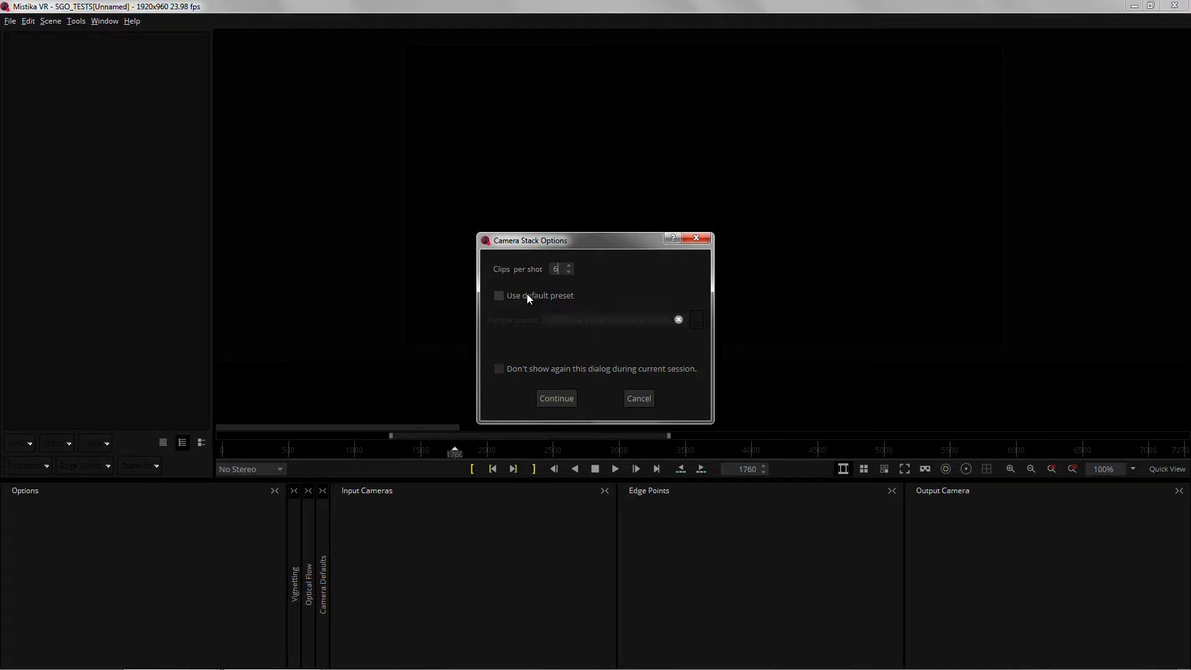
- Enable the default preset and select KanDaoObsidian_3000x3000.grp as the camera preset
left_click(499, 296)
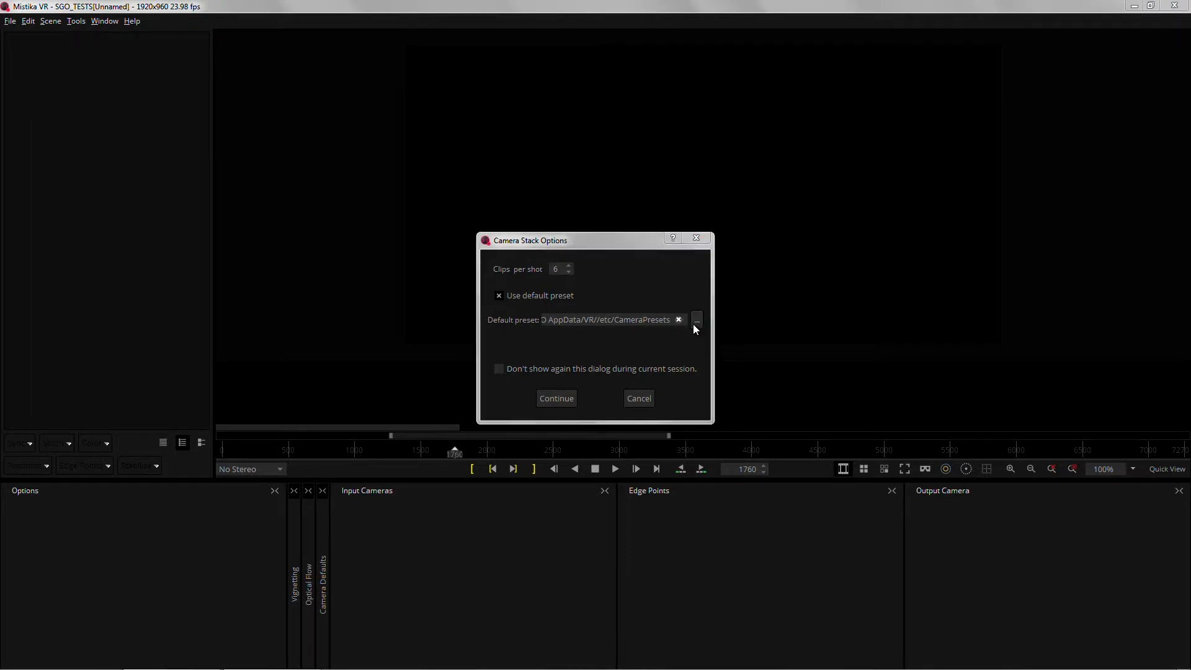
left_click(695, 319)
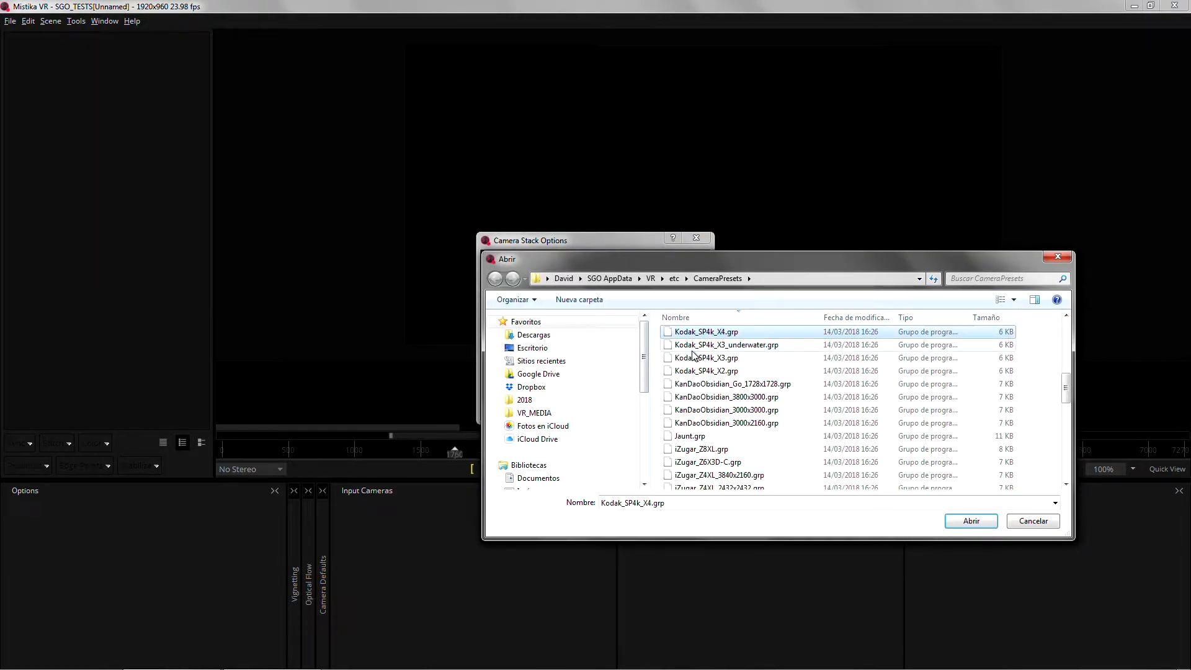
left_click(725, 410)
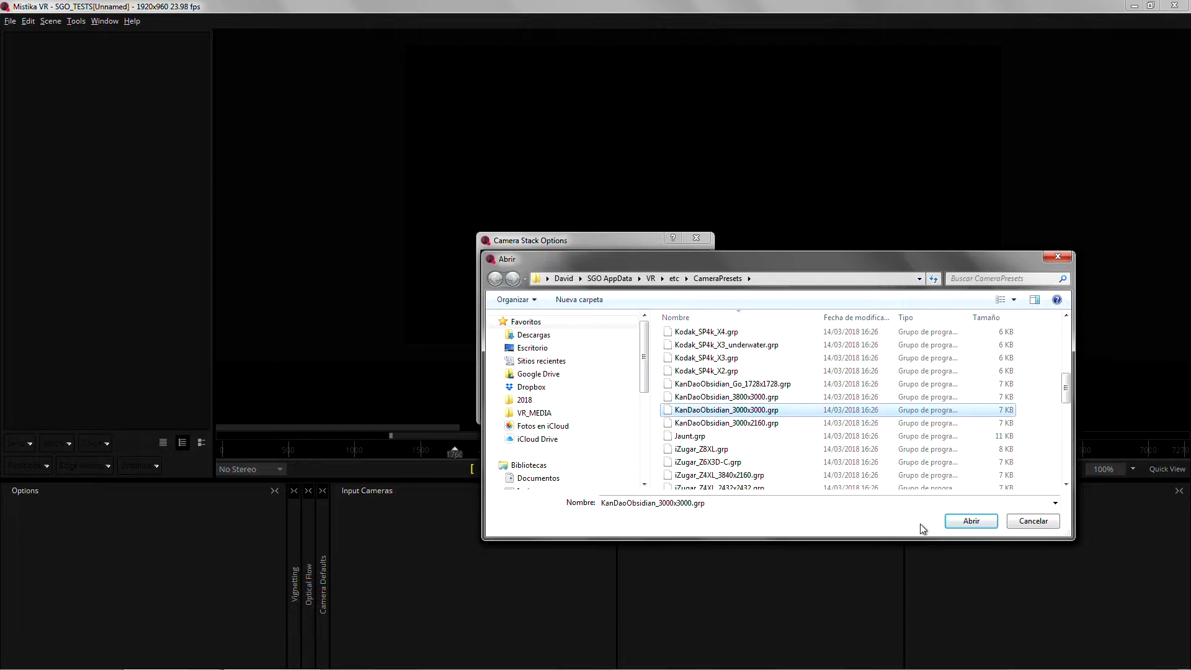
left_click(970, 520)
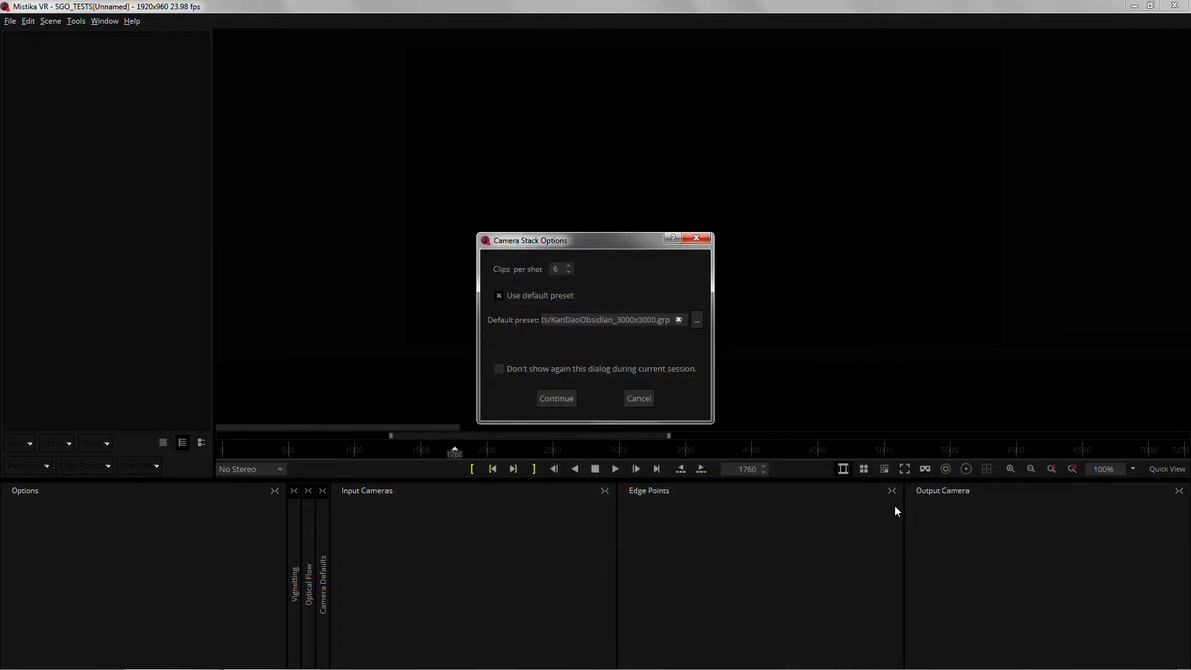
- Confirm the import to bring the Kandao takes in as six-clip shots
left_click(556, 398)
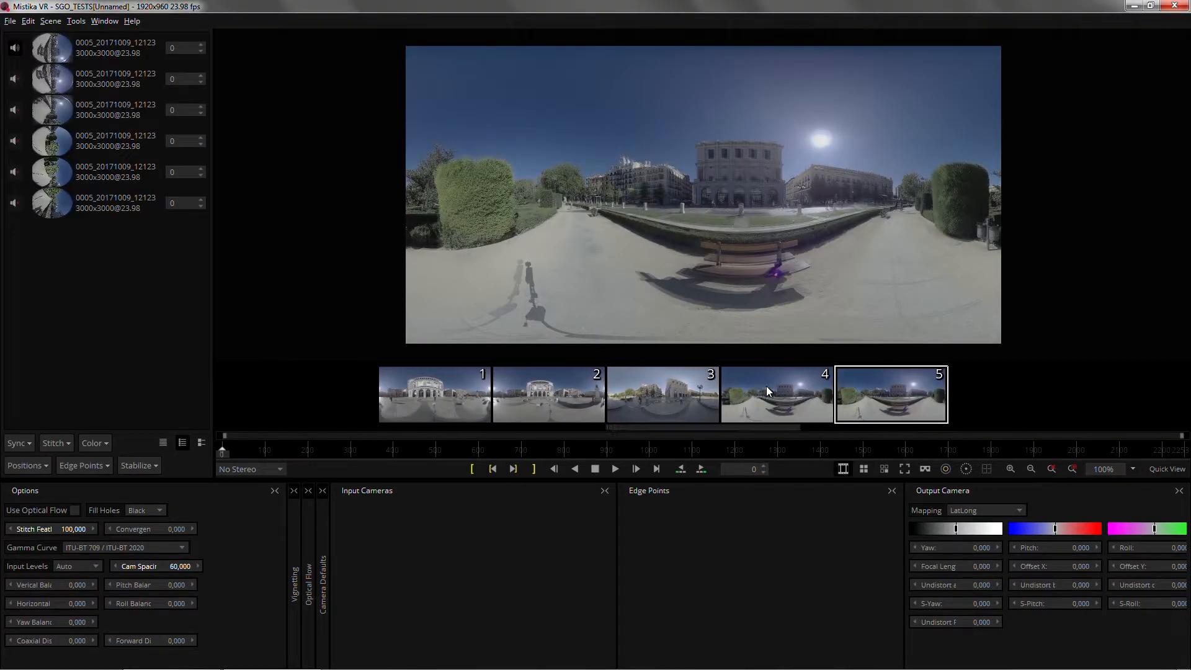
mouse_move(759, 393)
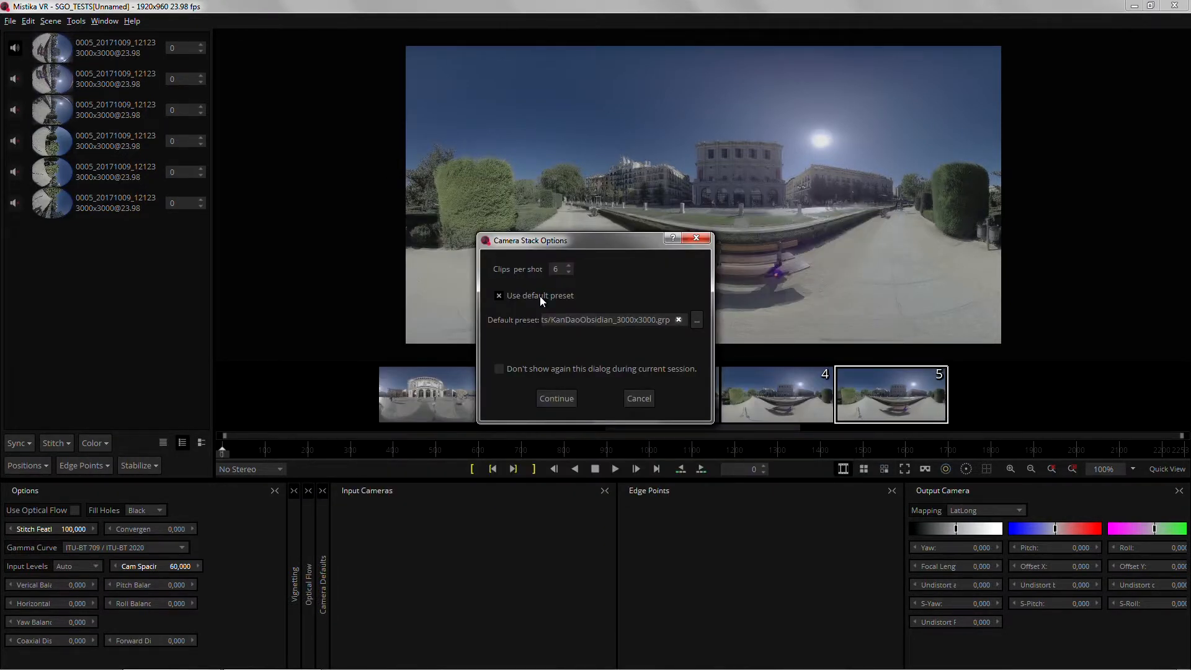
- Confirm the next import, adding the snowy mountain takes as shots
left_click(555, 398)
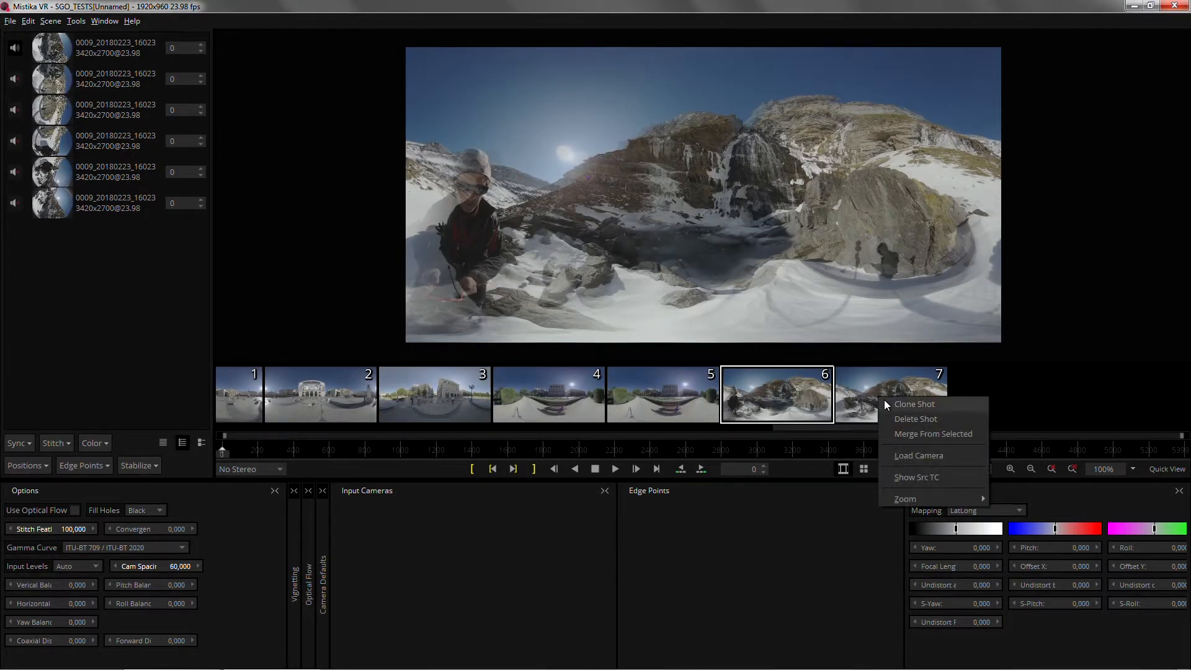
mouse_move(955, 437)
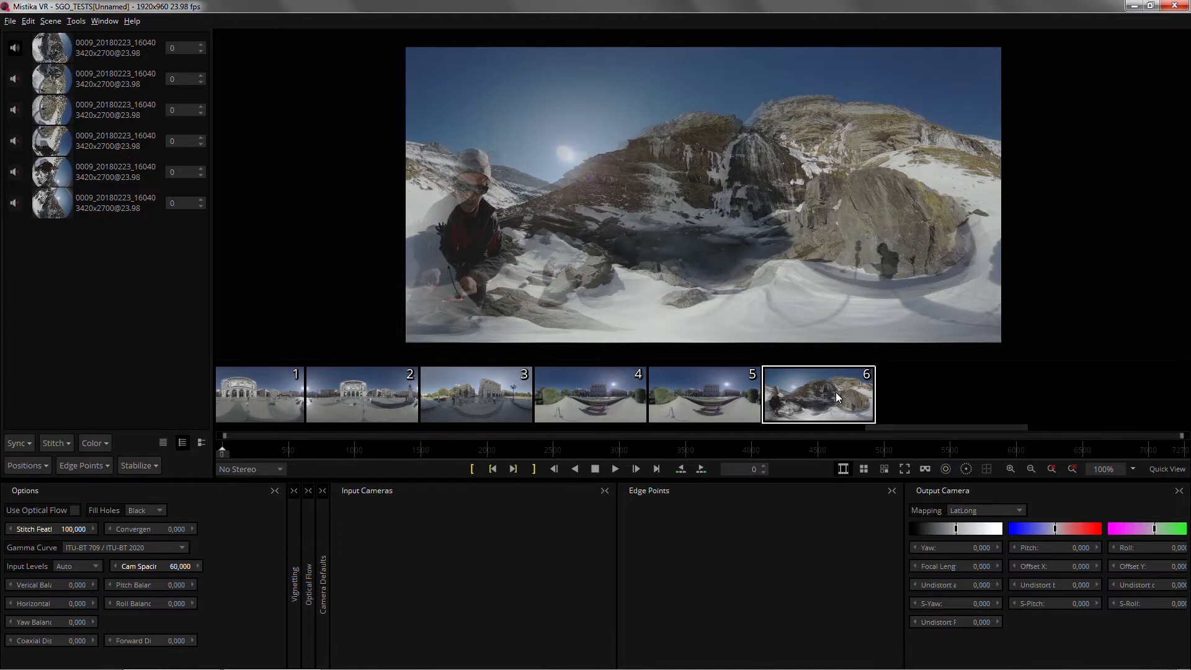
mouse_move(836, 399)
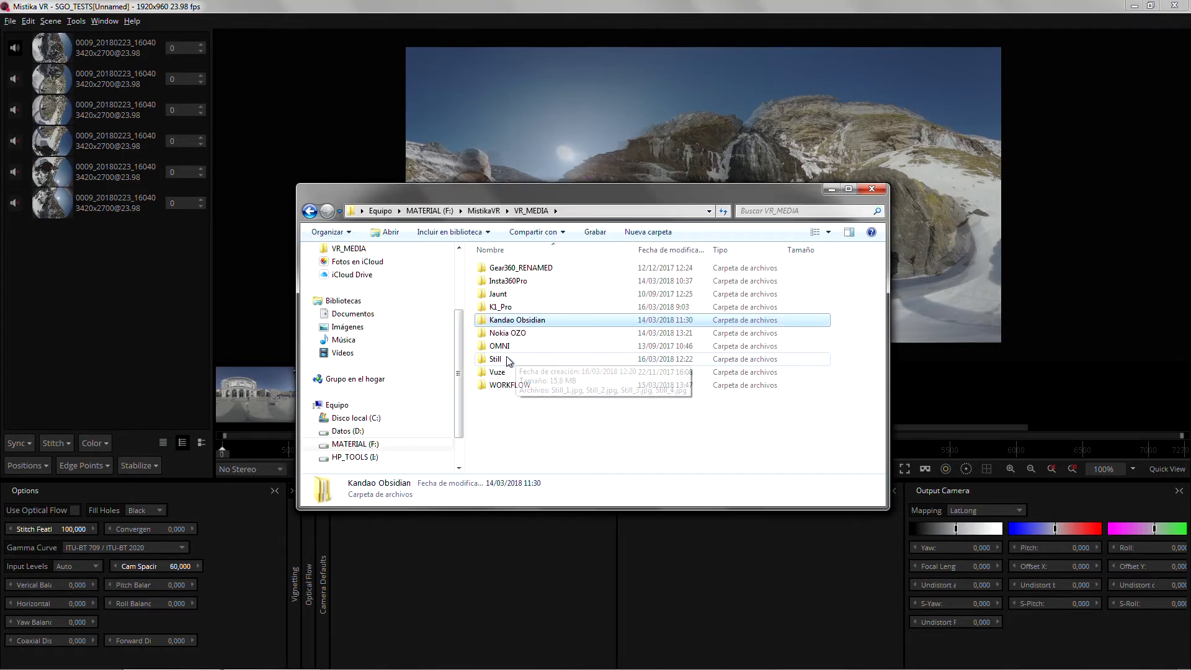
- Import the Still folder as individual images, adding four 3840x2160 stills as shot seven
double_click(498, 359)
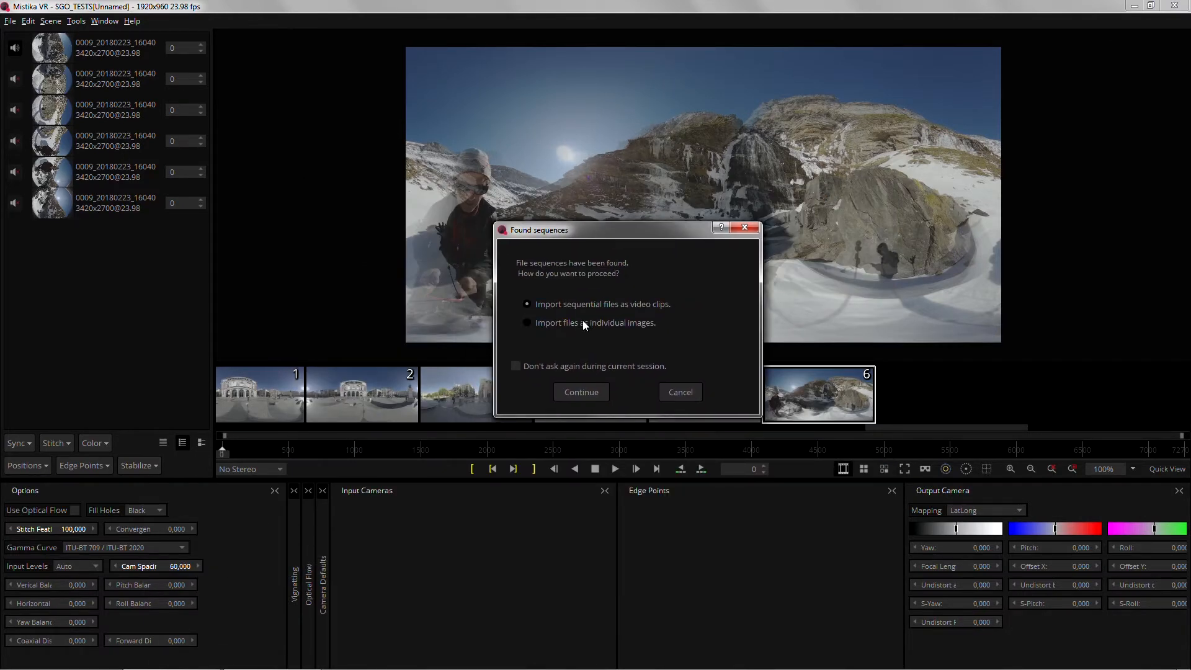
left_click(580, 392)
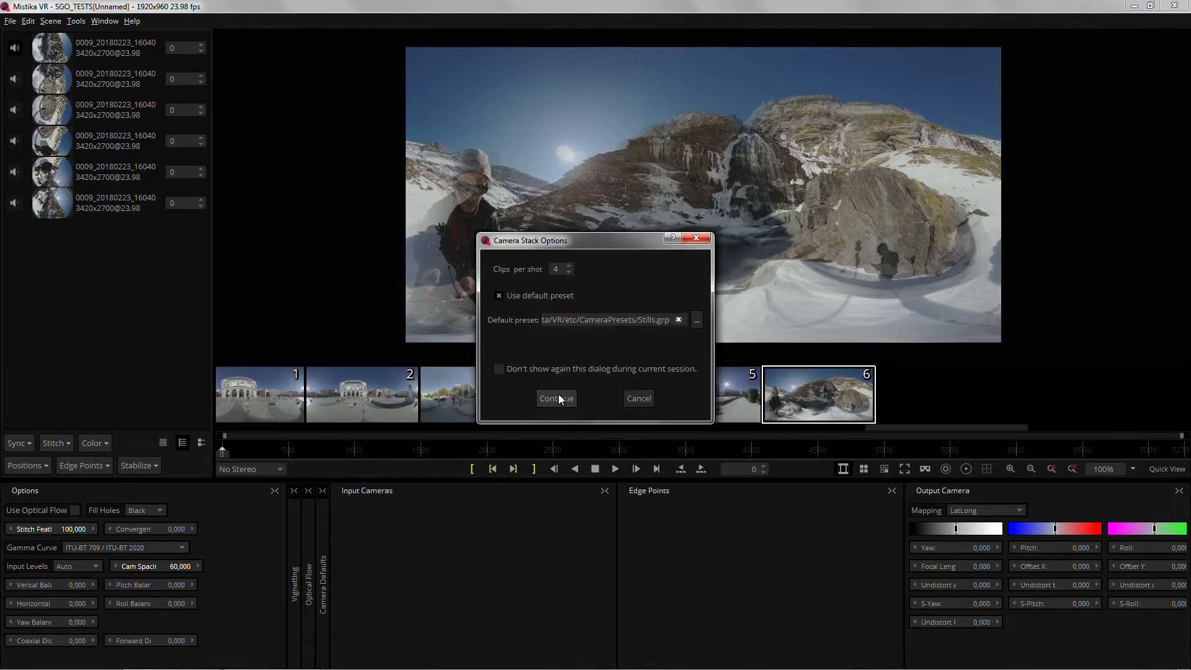
left_click(555, 398)
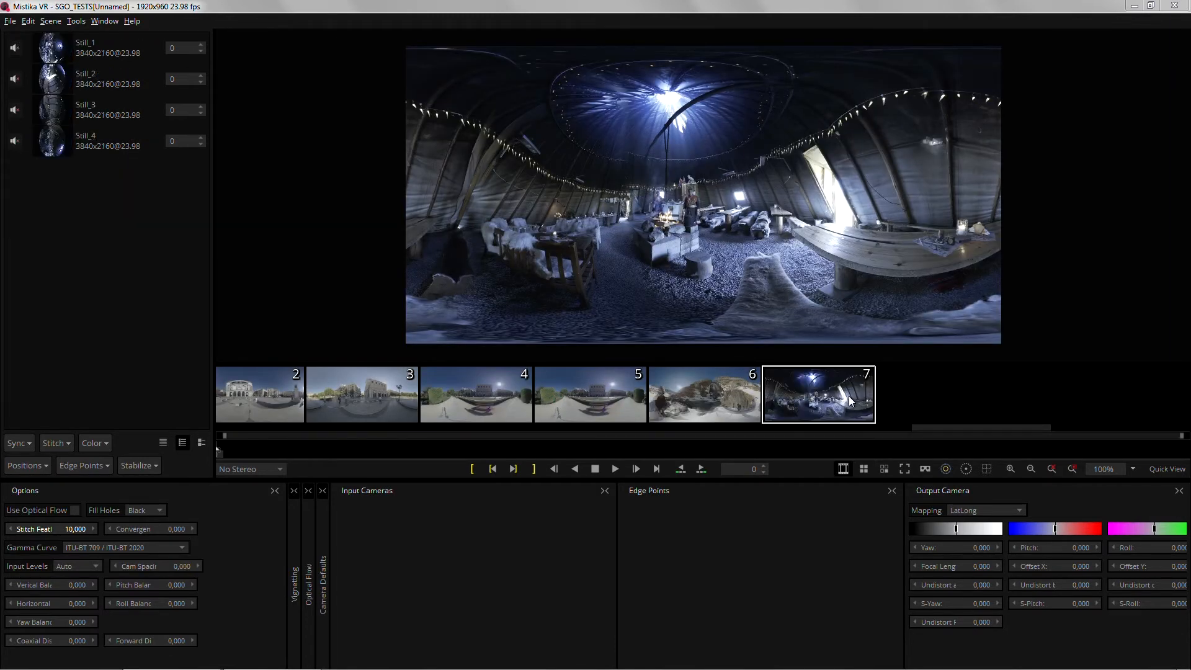